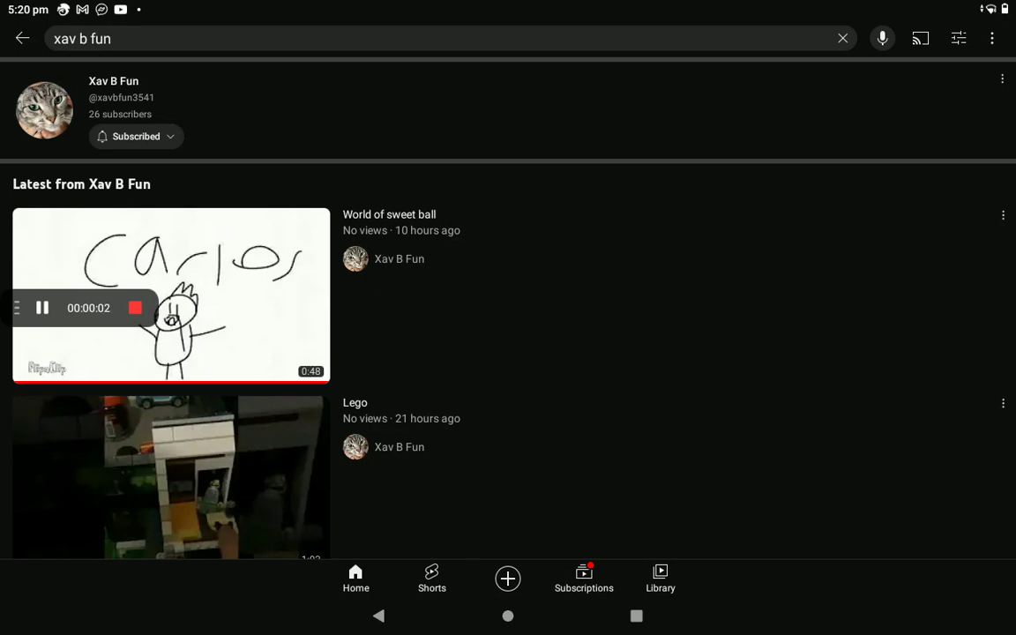
Locate the Xav B Fun channel in the search results and go to its page
scroll(down, 3)
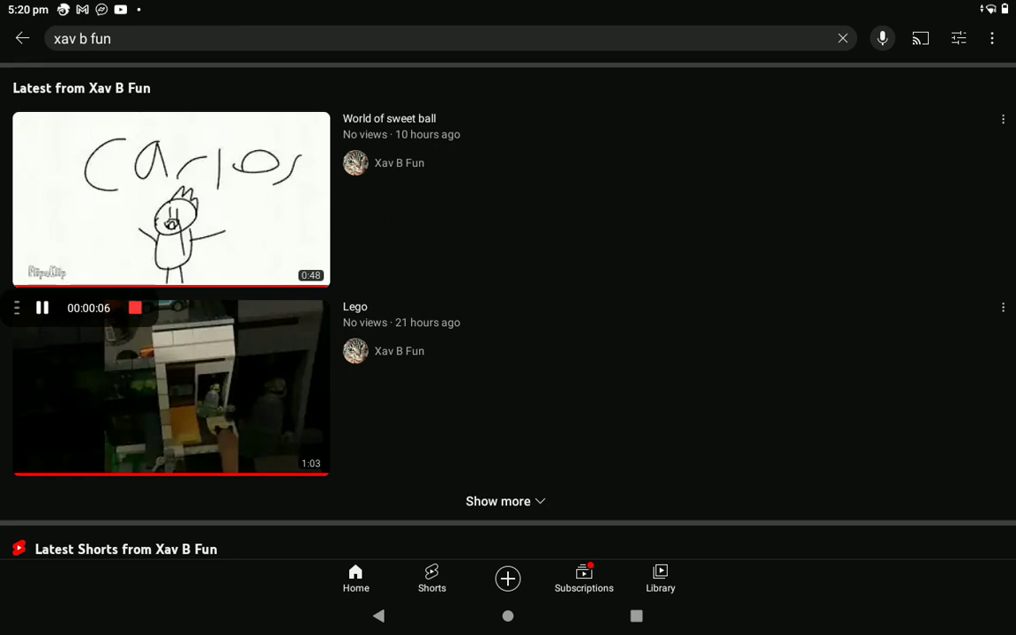
scroll(down, 3)
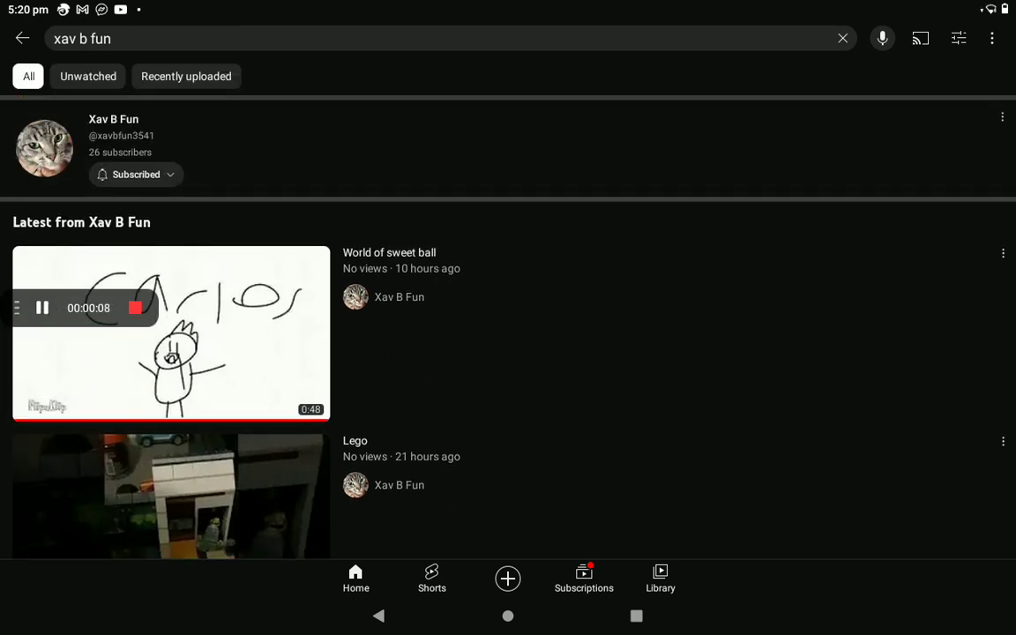
click(113, 120)
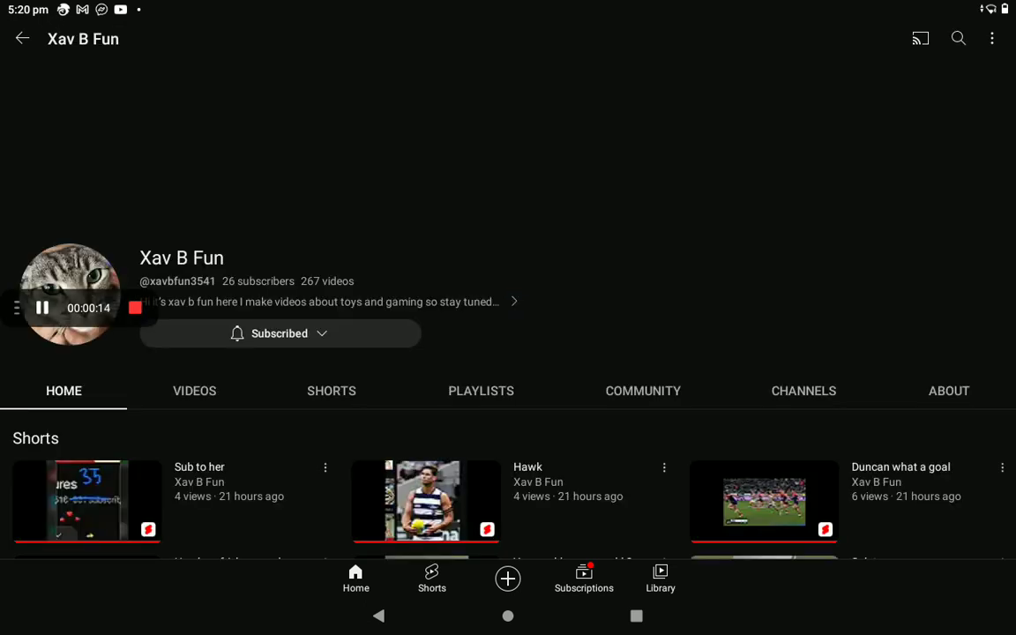
Browse down the channel page through its Shorts and the list of uploaded videos
scroll(down, 3)
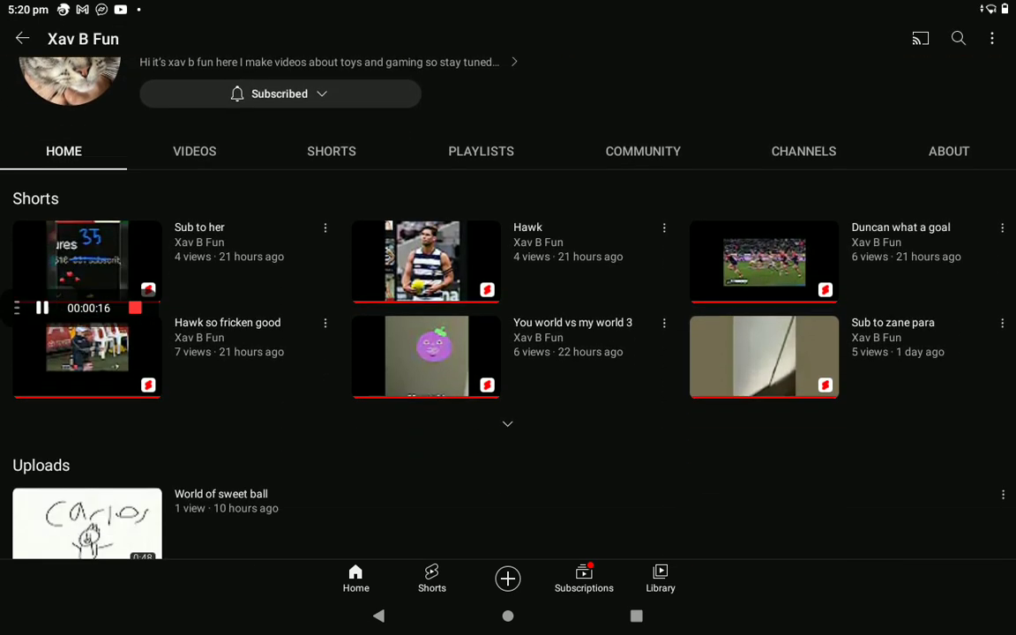
scroll(up, 3)
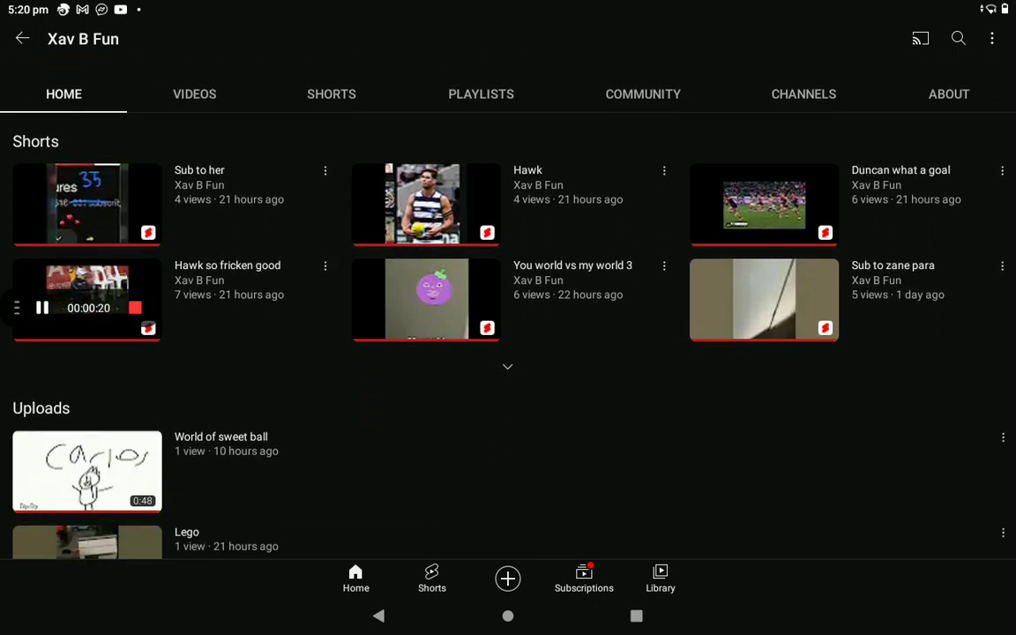
scroll(down, 3)
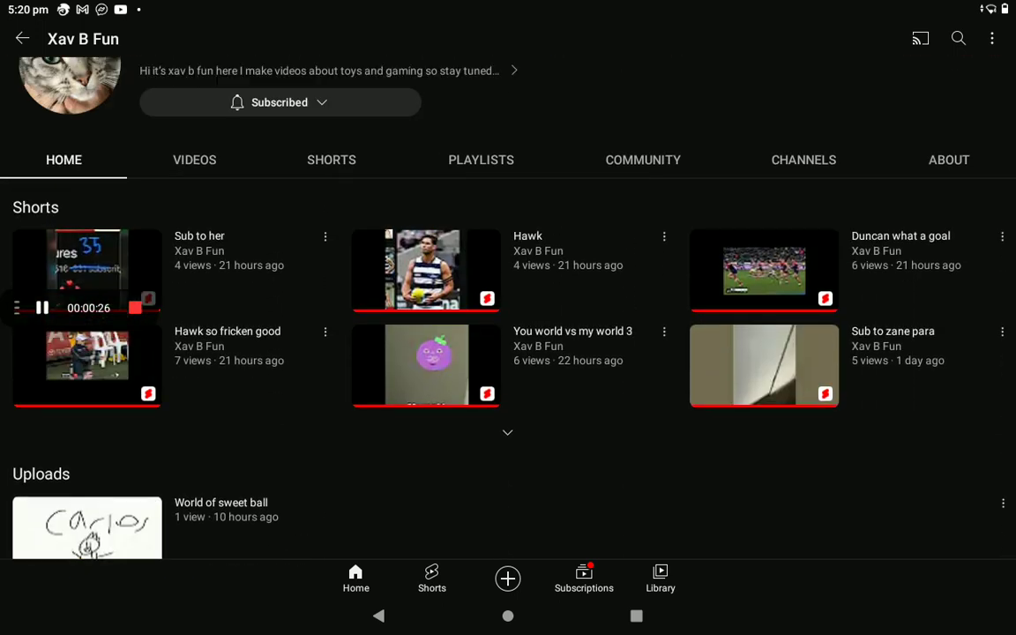
scroll(down, 3)
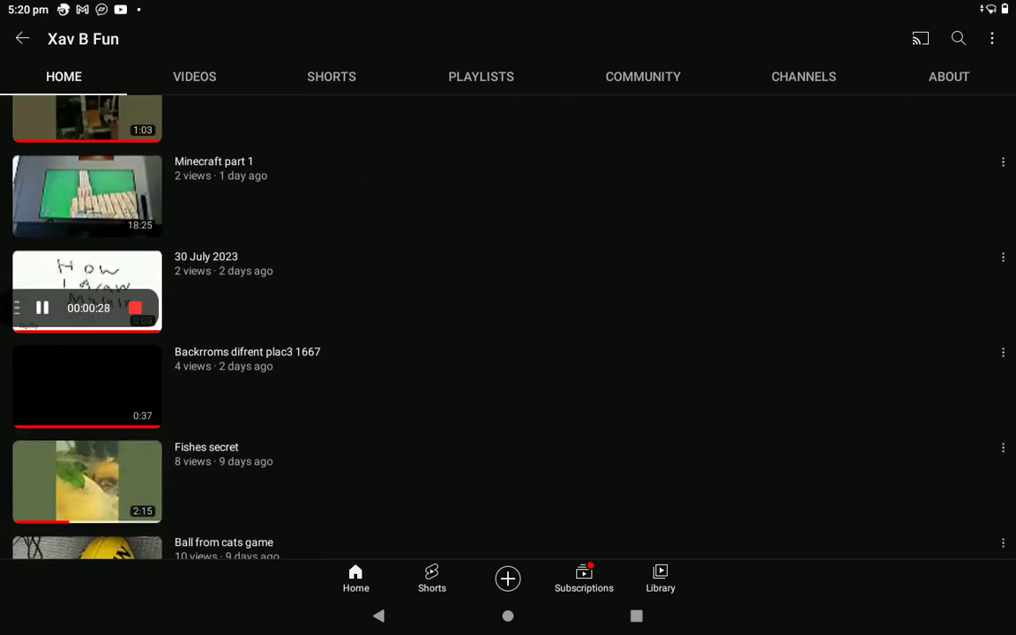
scroll(down, 3)
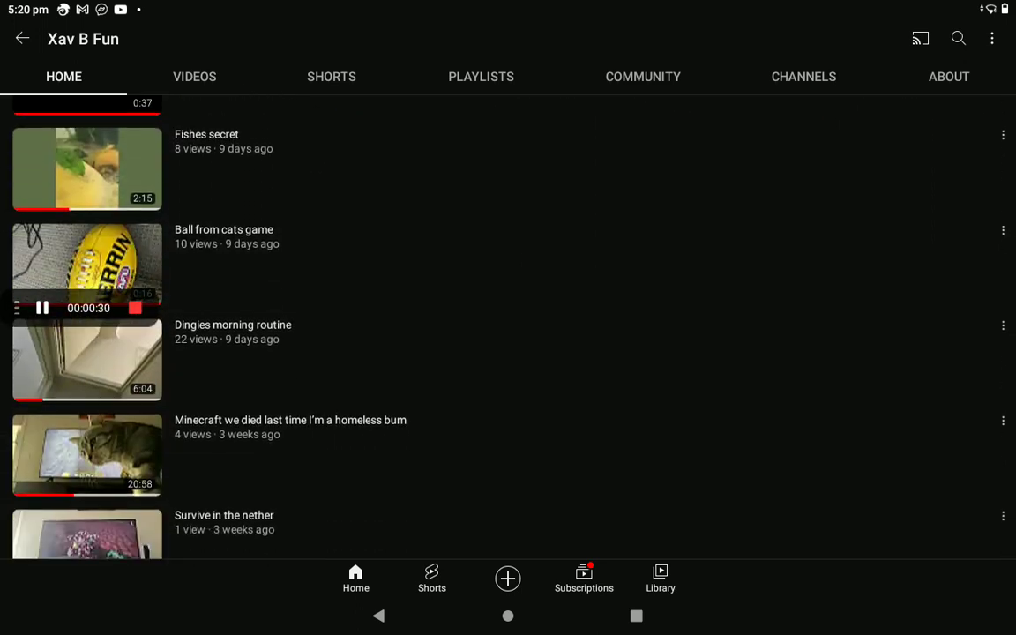